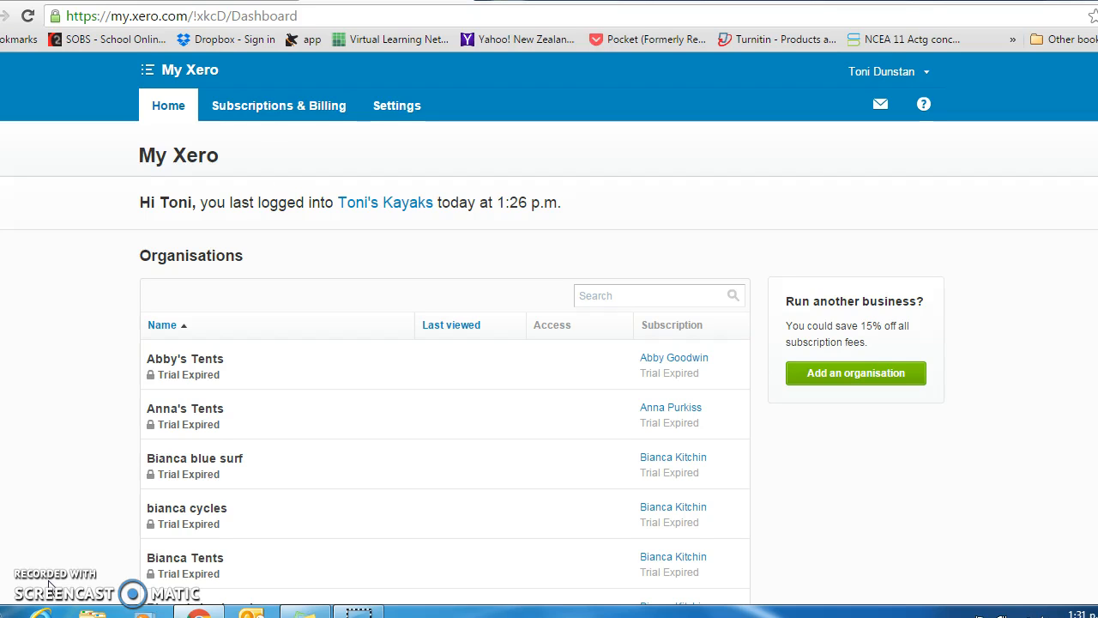
mouse_move(173, 84)
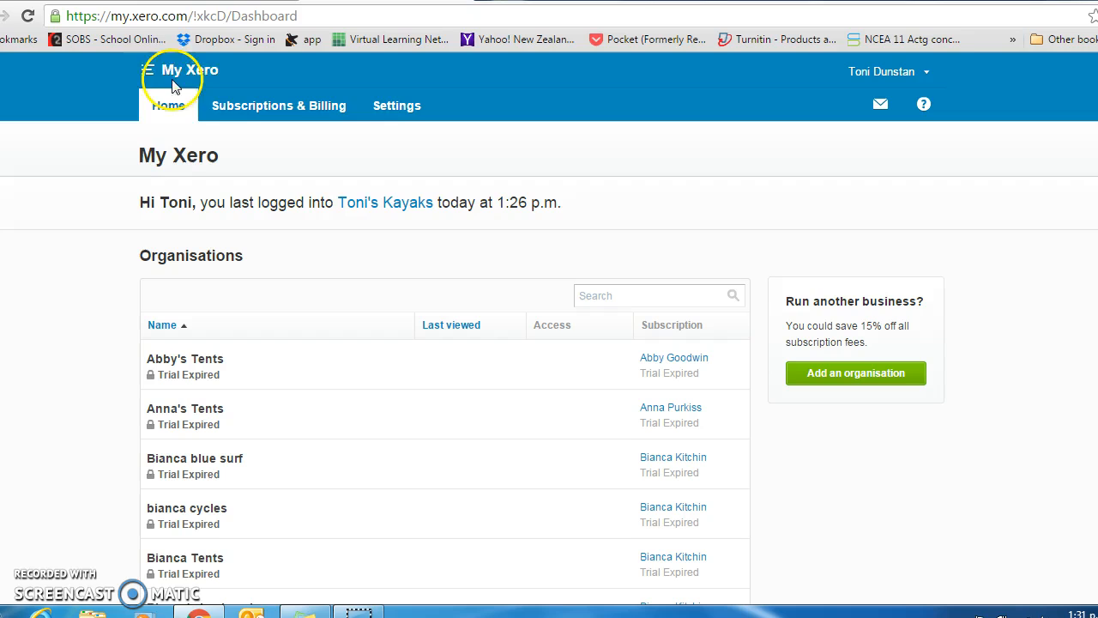
mouse_move(250, 135)
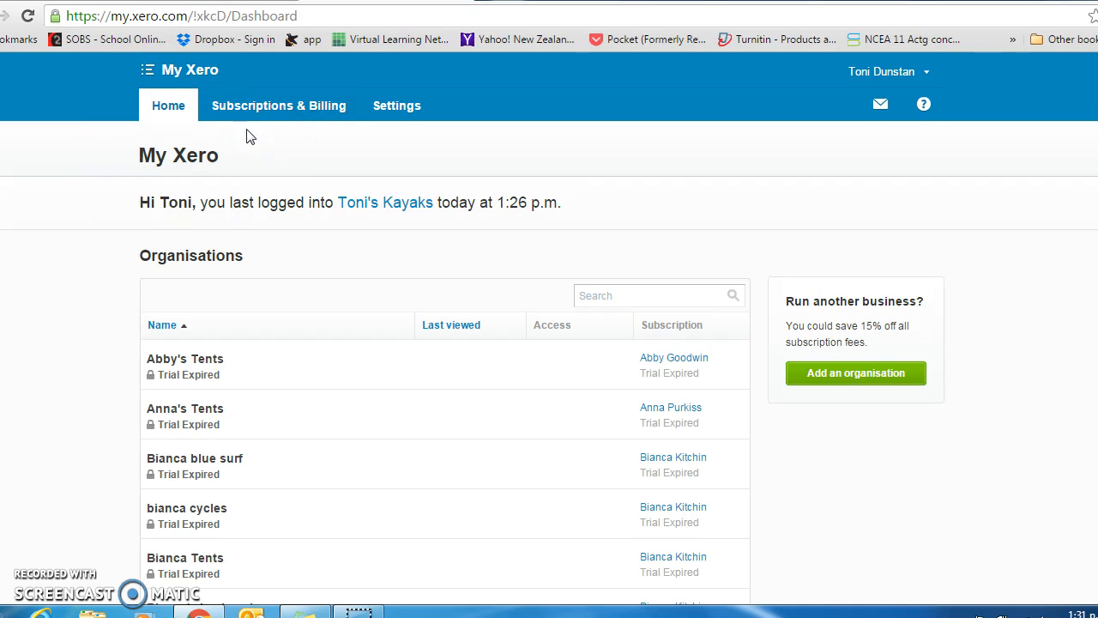
mouse_move(645, 213)
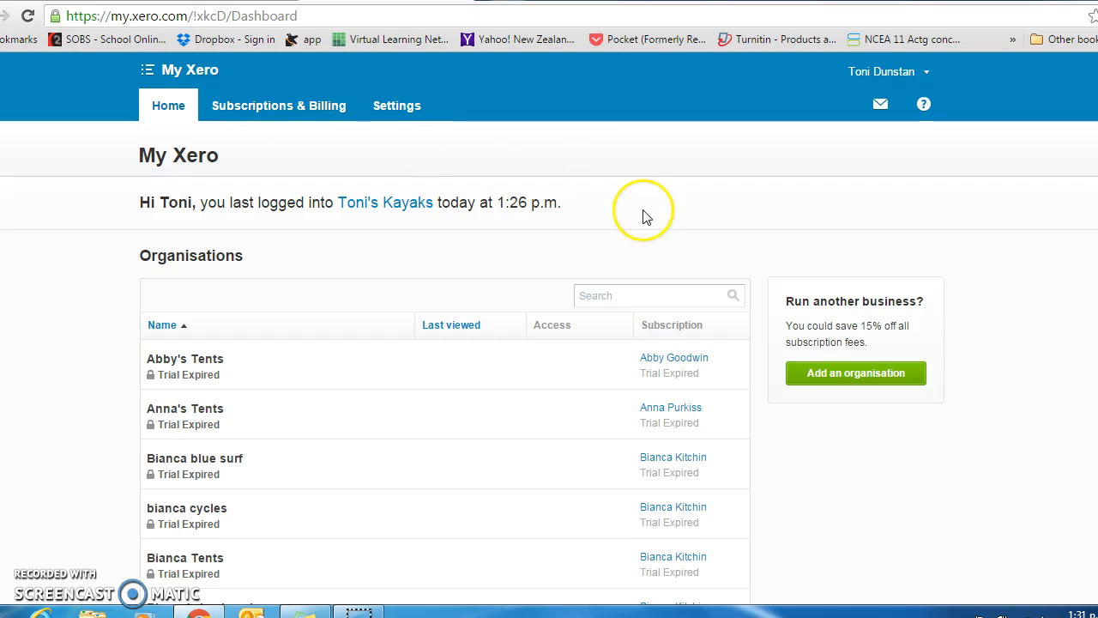
Step: Begin adding a new organisation from the My Xero overview
click(854, 372)
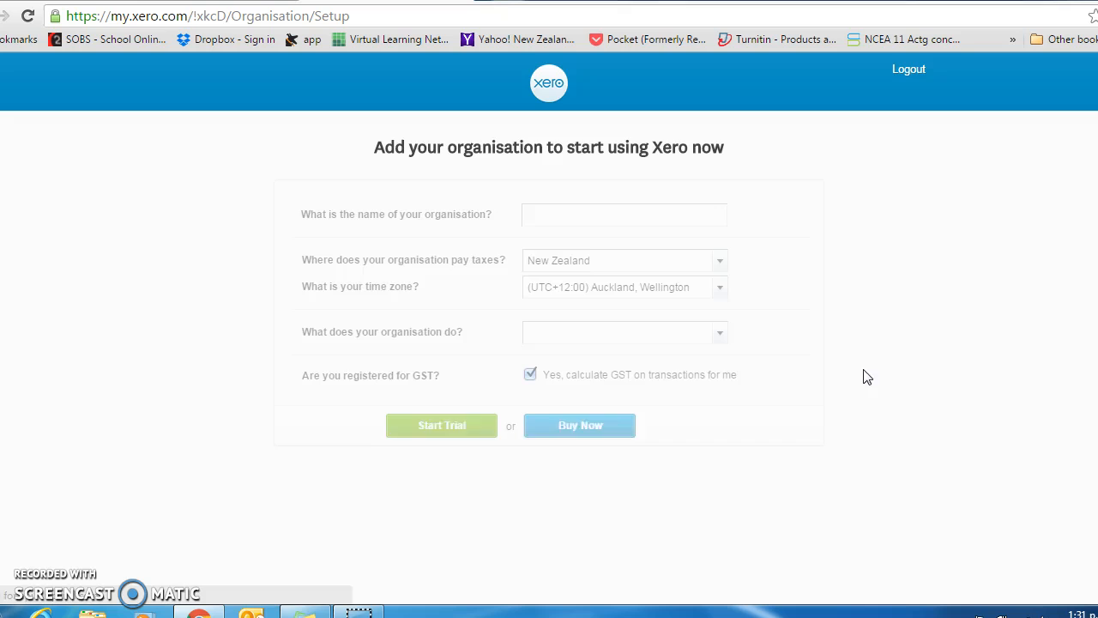
Step: Name the organisation 'Toni's Kayaks', keep New Zealand and GST defaults, and start the free trial
click(625, 213)
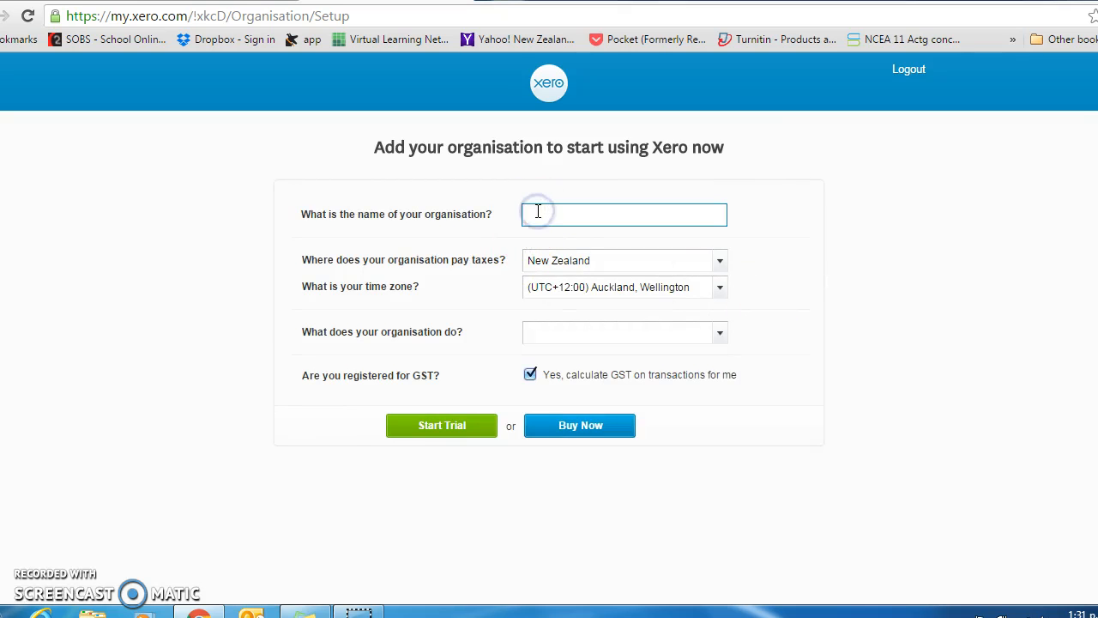
text(Toni)
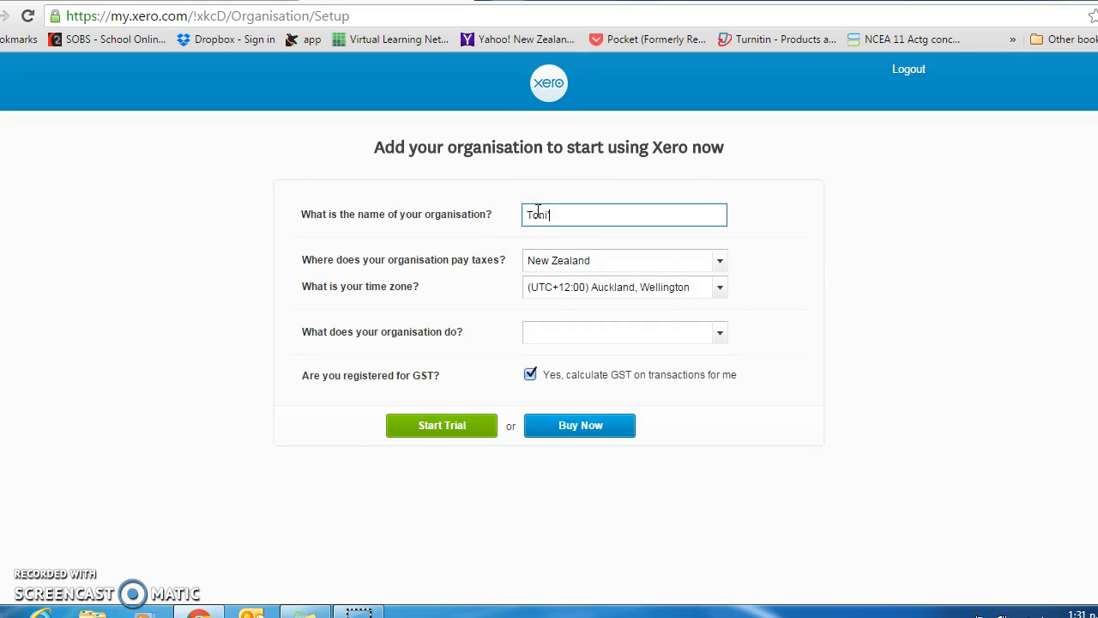
text('s Ka)
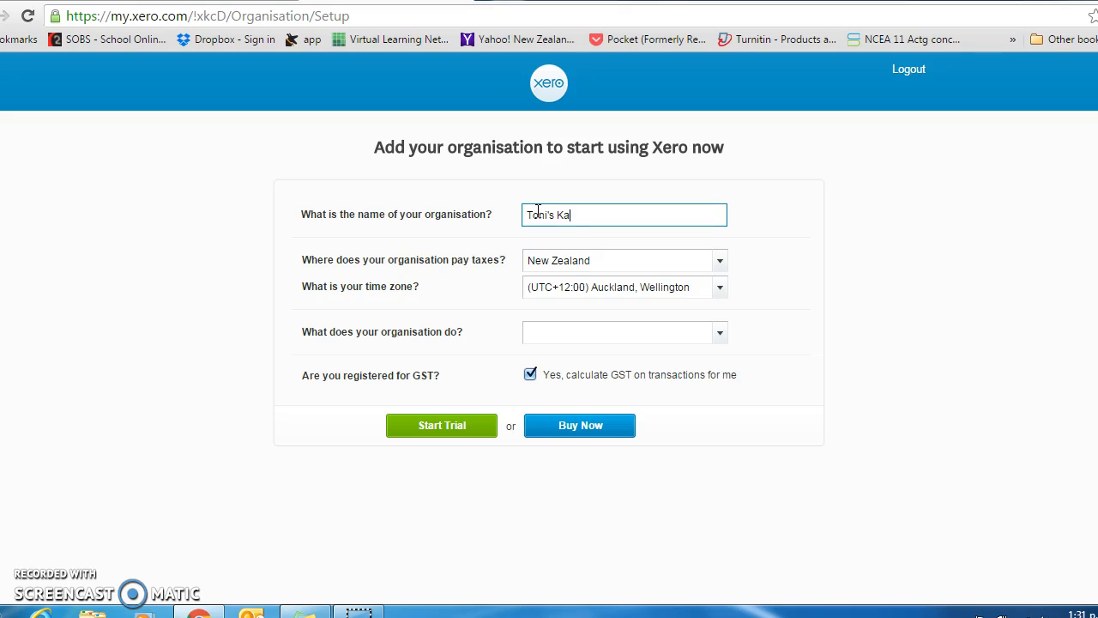
text(yal)
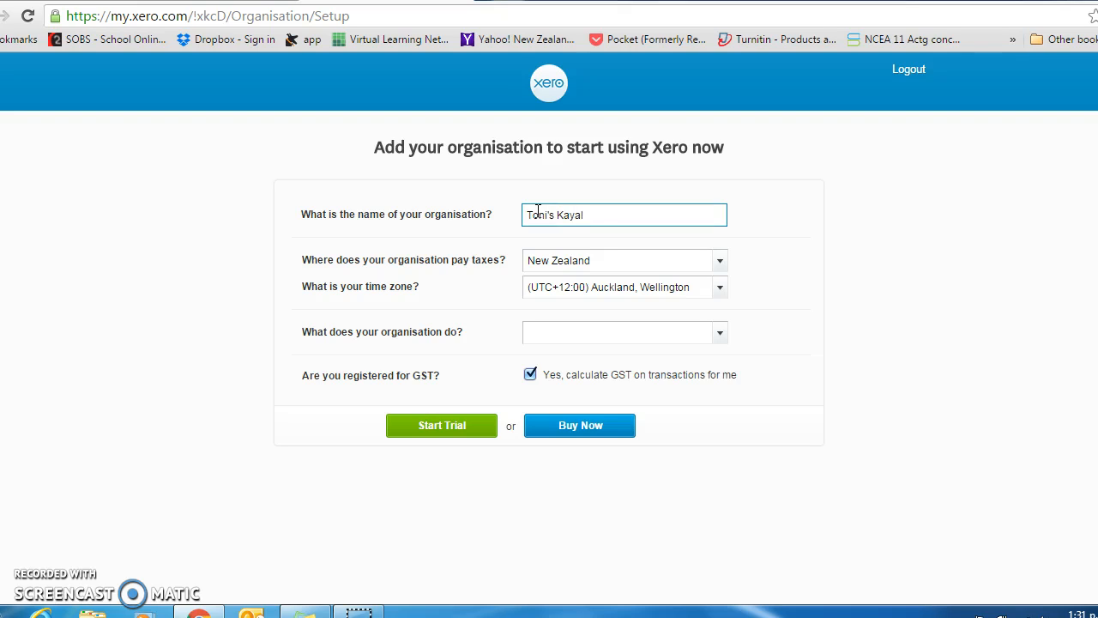
text(ks)
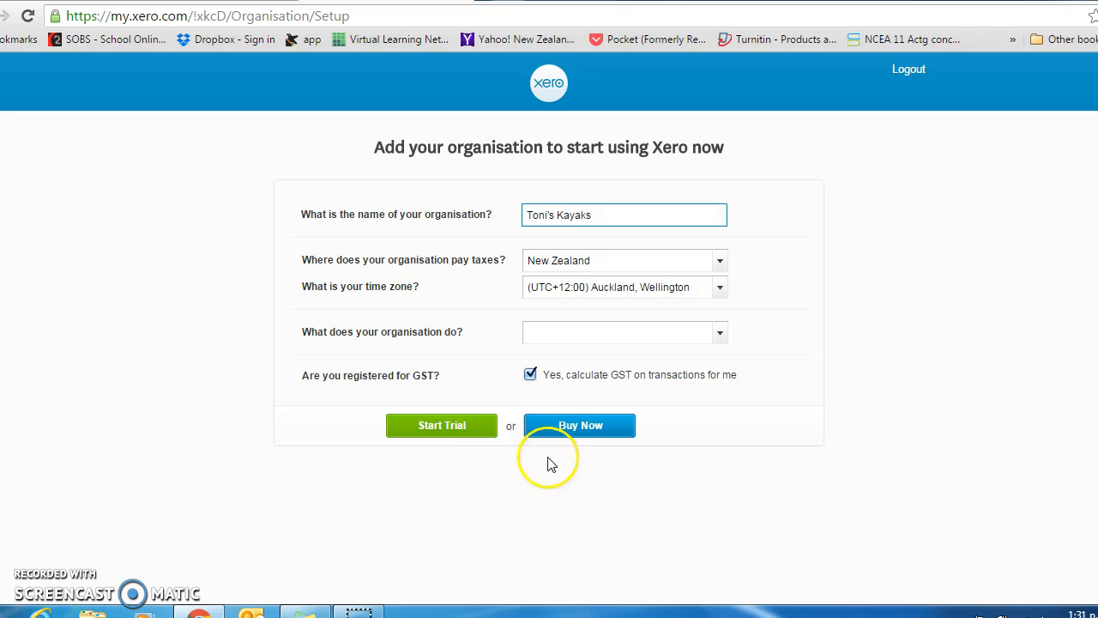
mouse_move(535, 386)
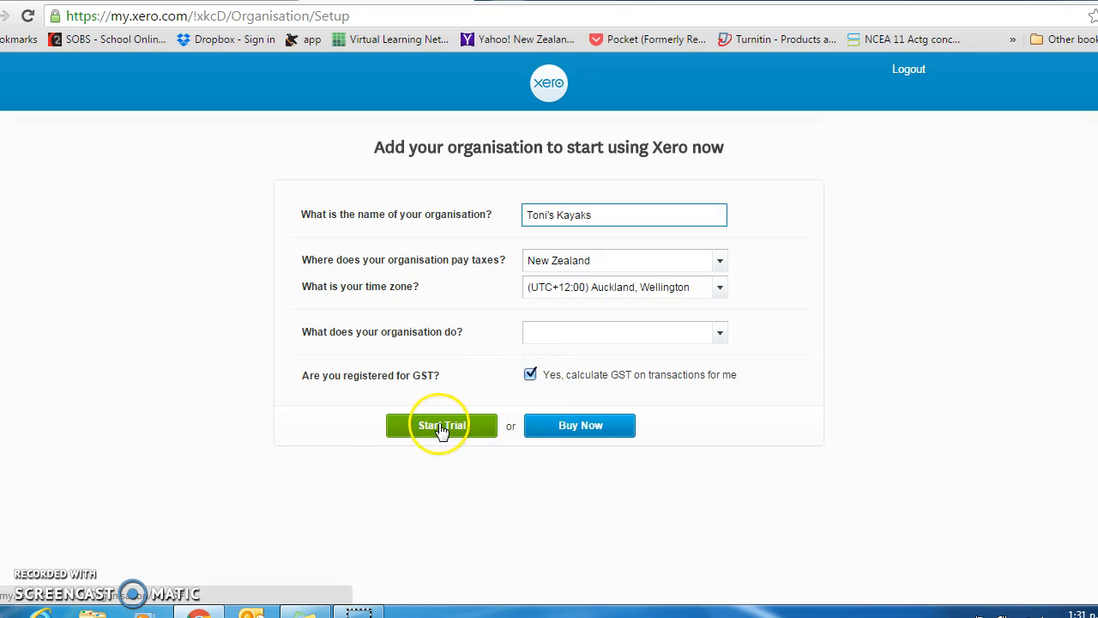
click(441, 426)
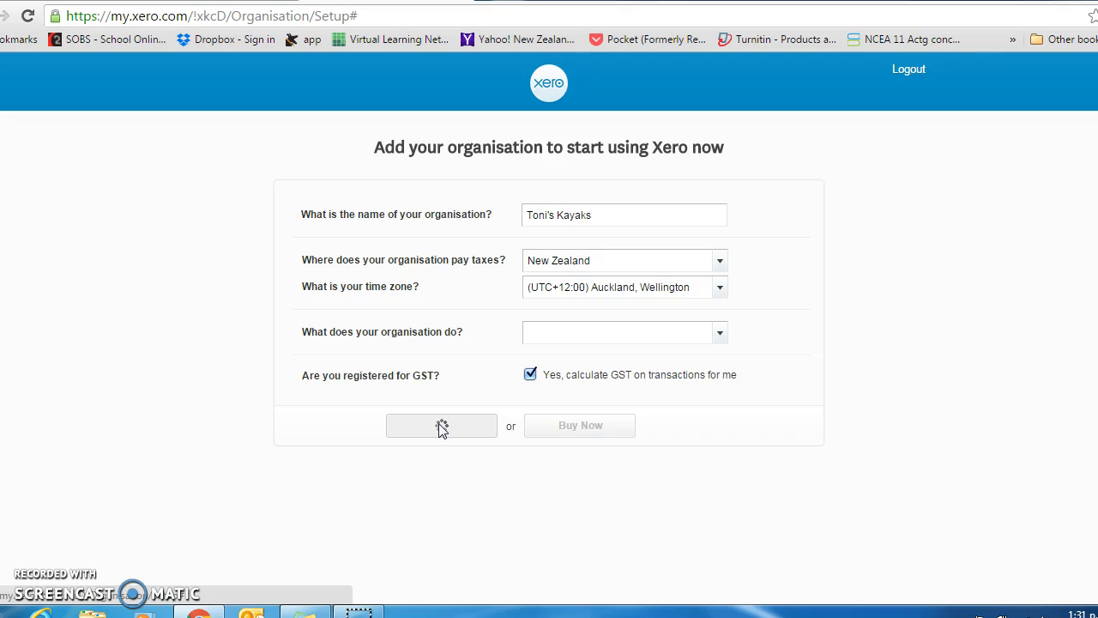
click(441, 425)
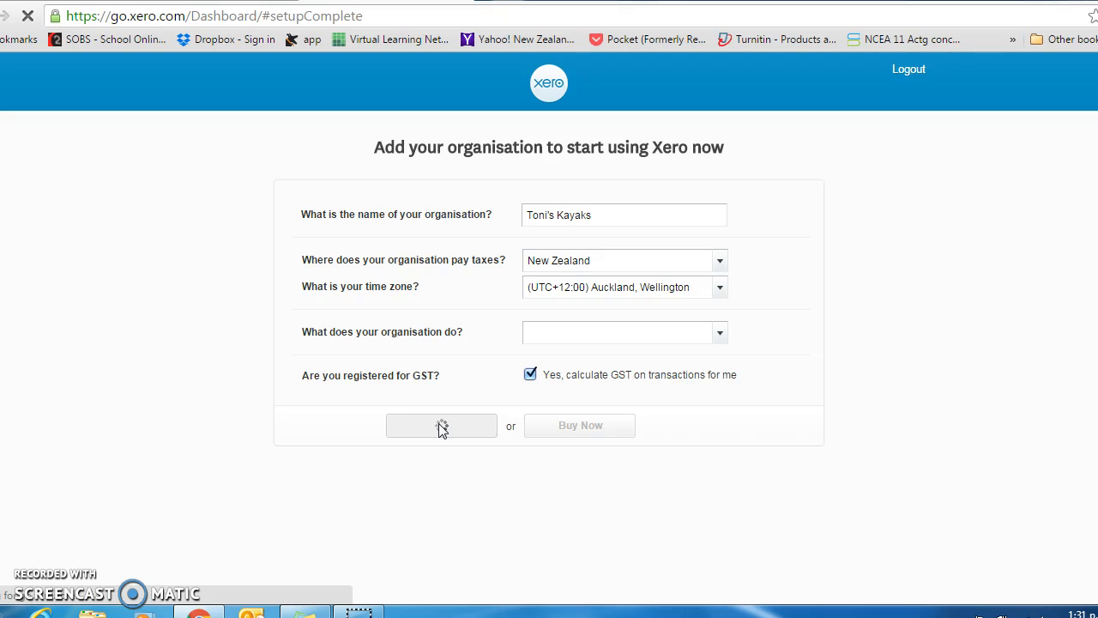
Step: Acknowledge the 'You're all ready to go!' default setup summary with OK
click(441, 425)
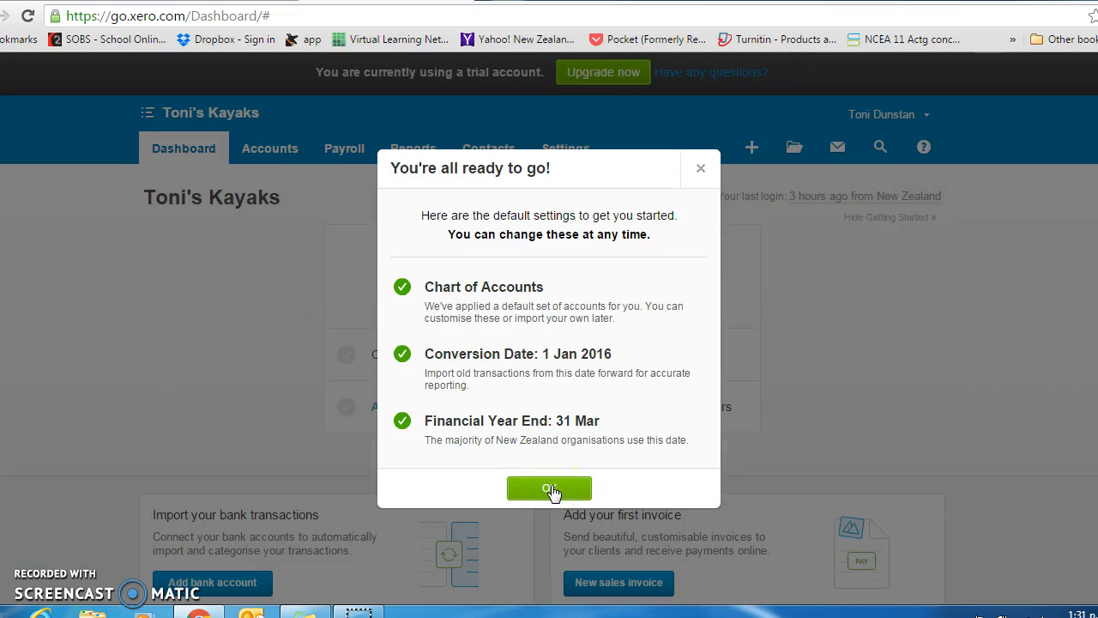
click(549, 488)
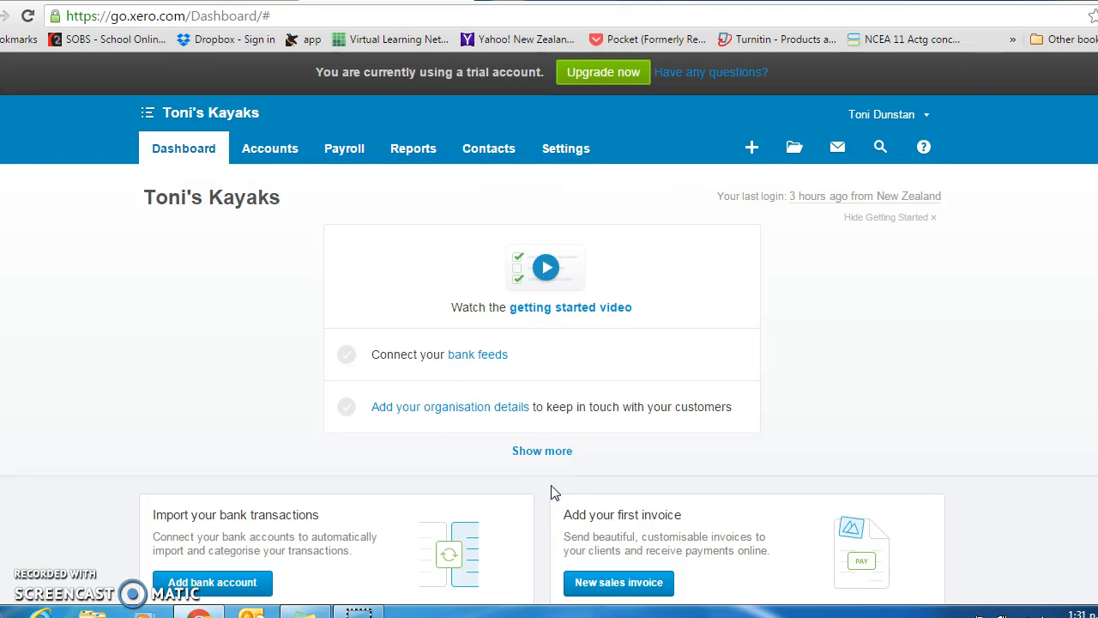
mouse_move(268, 225)
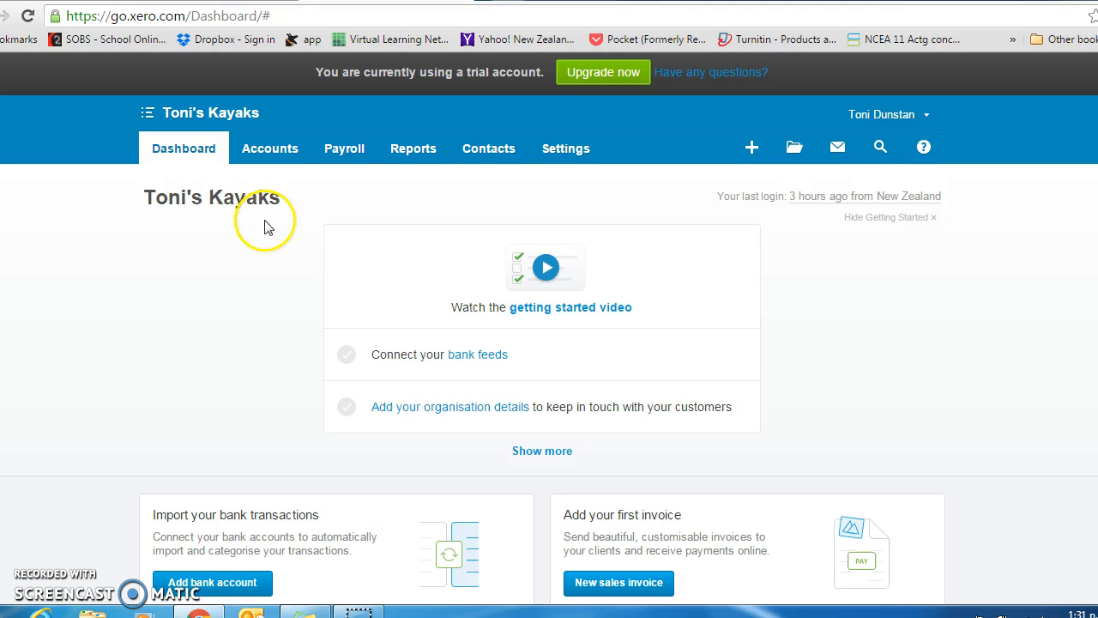
Step: Go to Settings and choose Financial Settings under Organisation
click(566, 148)
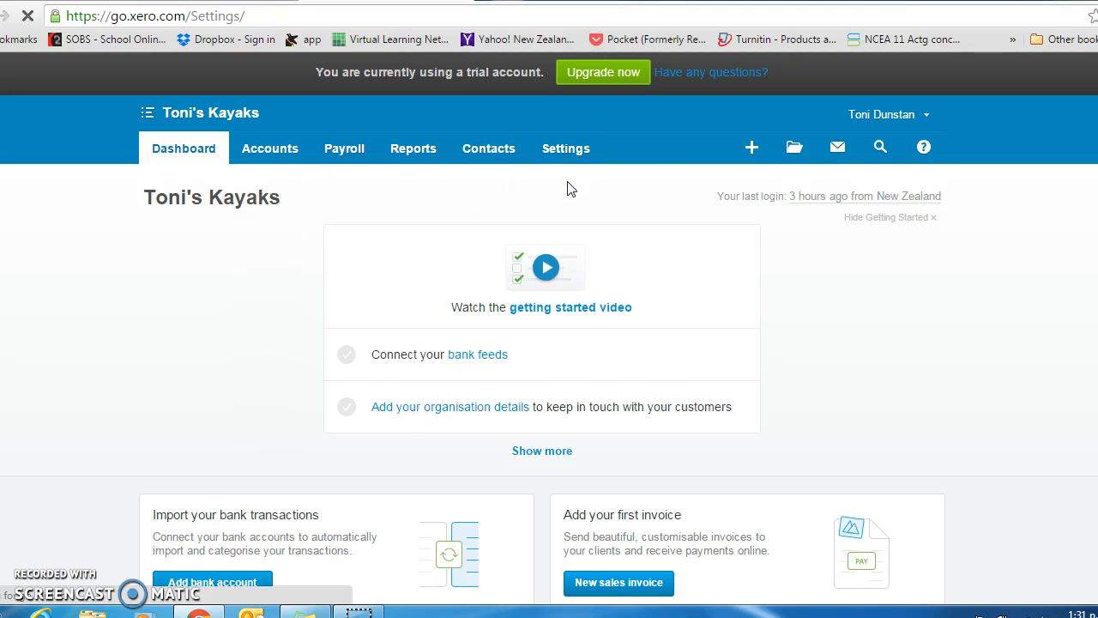
click(566, 148)
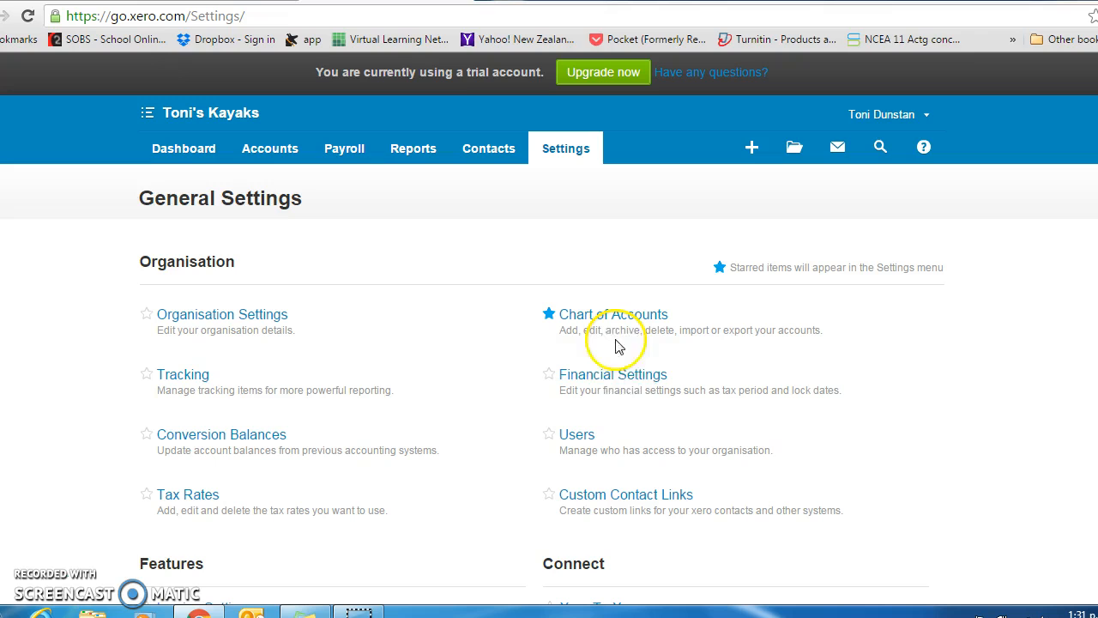
click(612, 374)
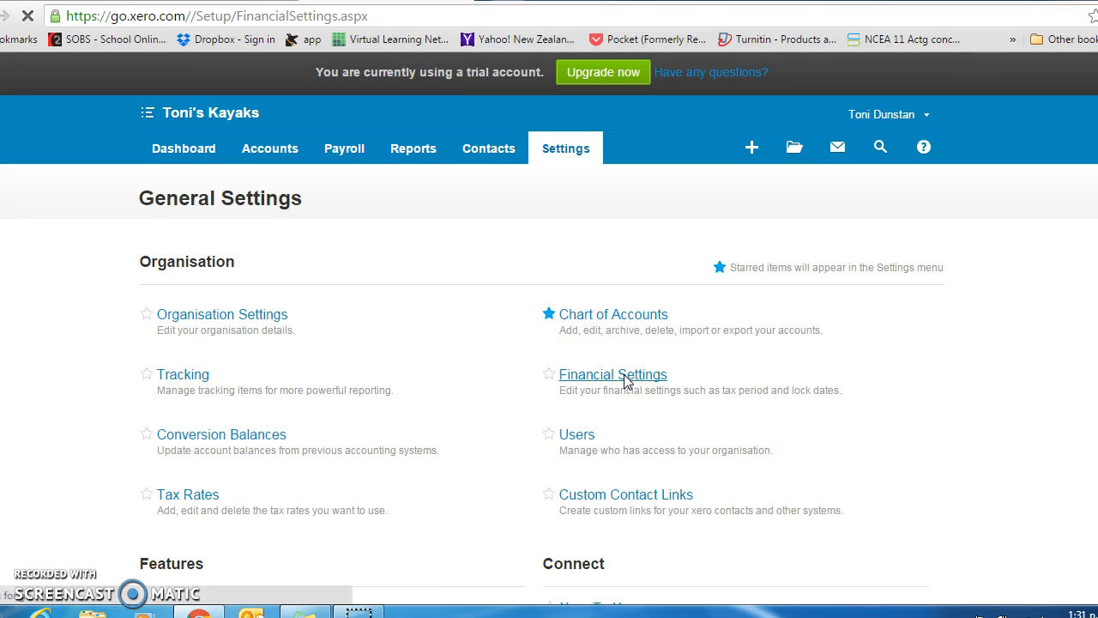
Step: Set GST Basis to Invoice Basis, GST Period to 2 Monthly and GST Number 12345678
click(613, 374)
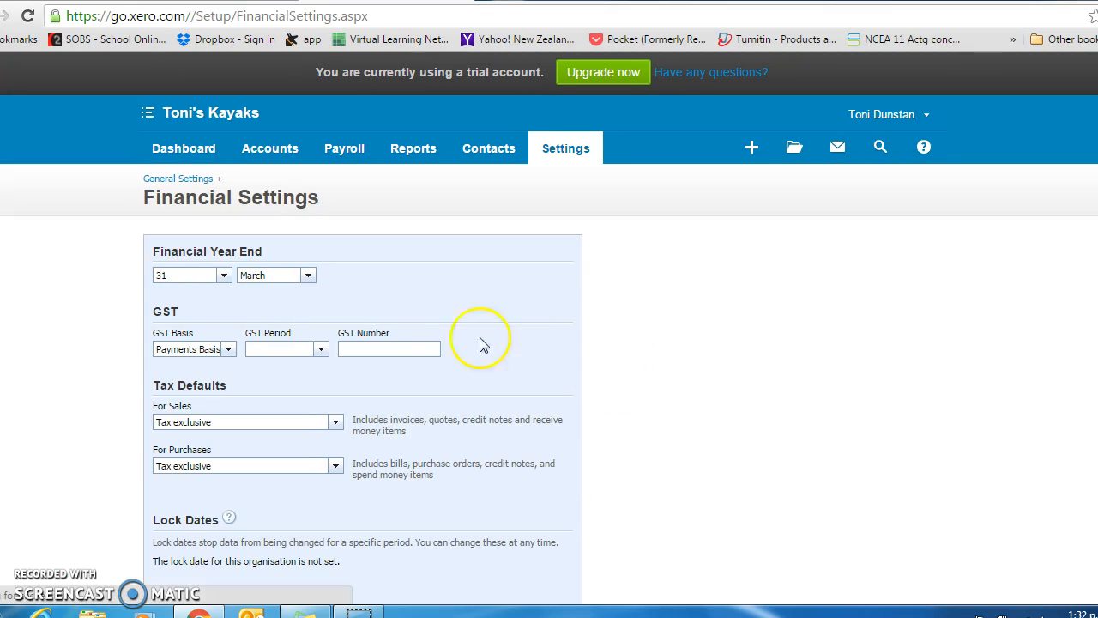
mouse_move(221, 298)
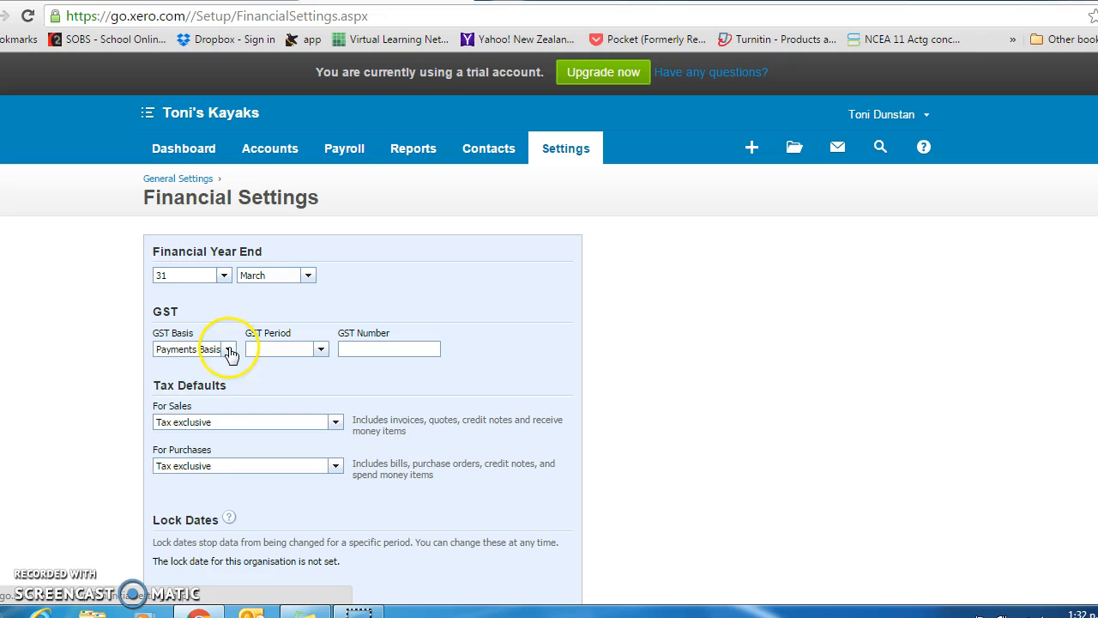
click(232, 348)
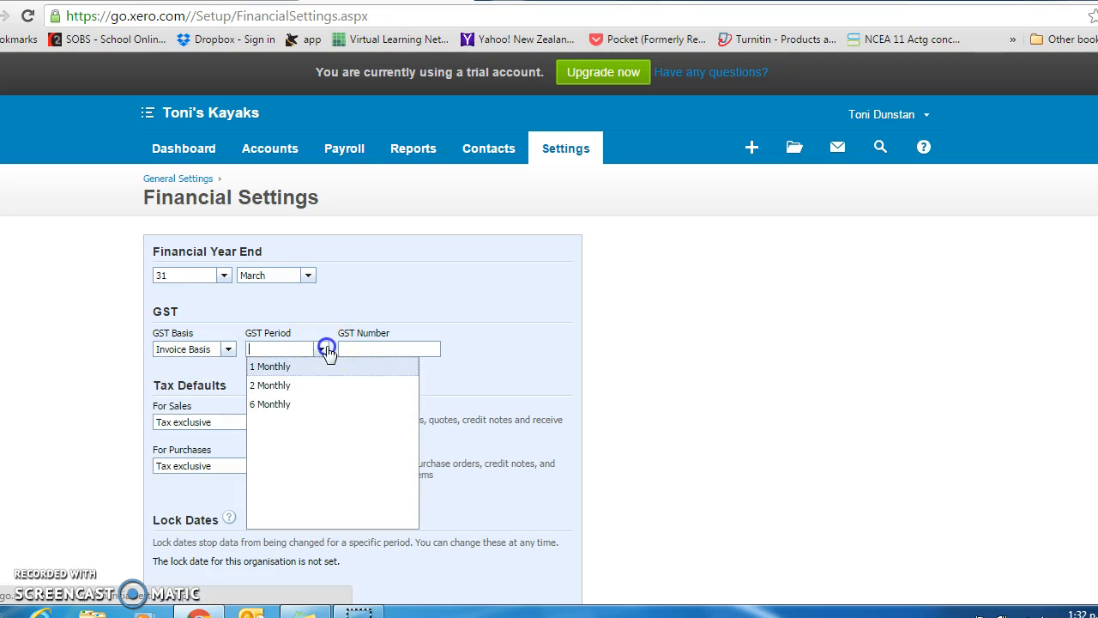
click(271, 384)
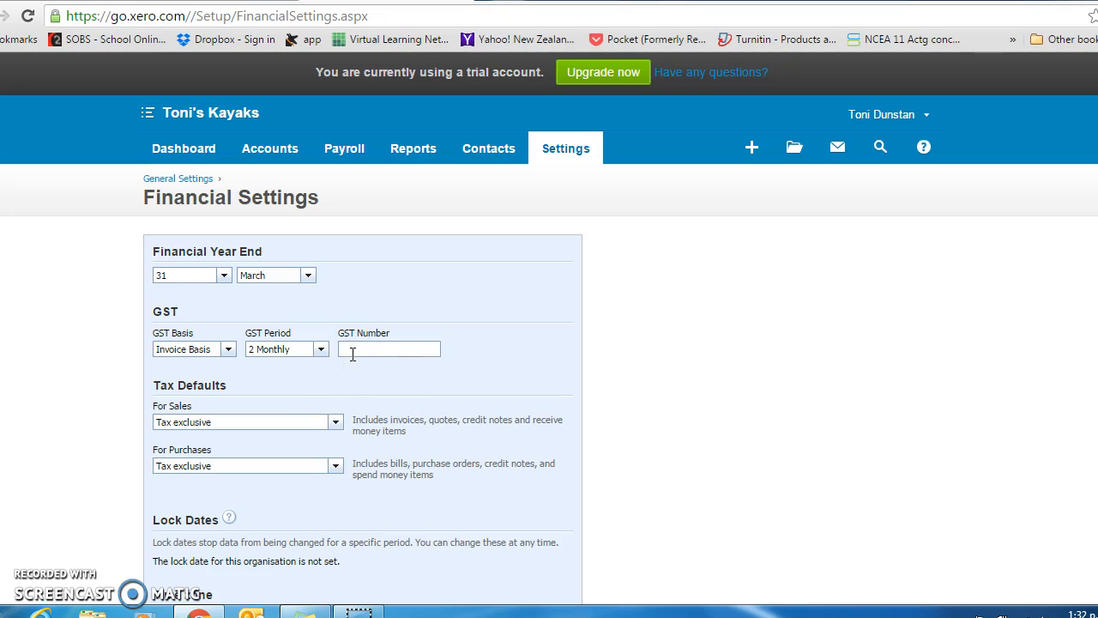
text(1)
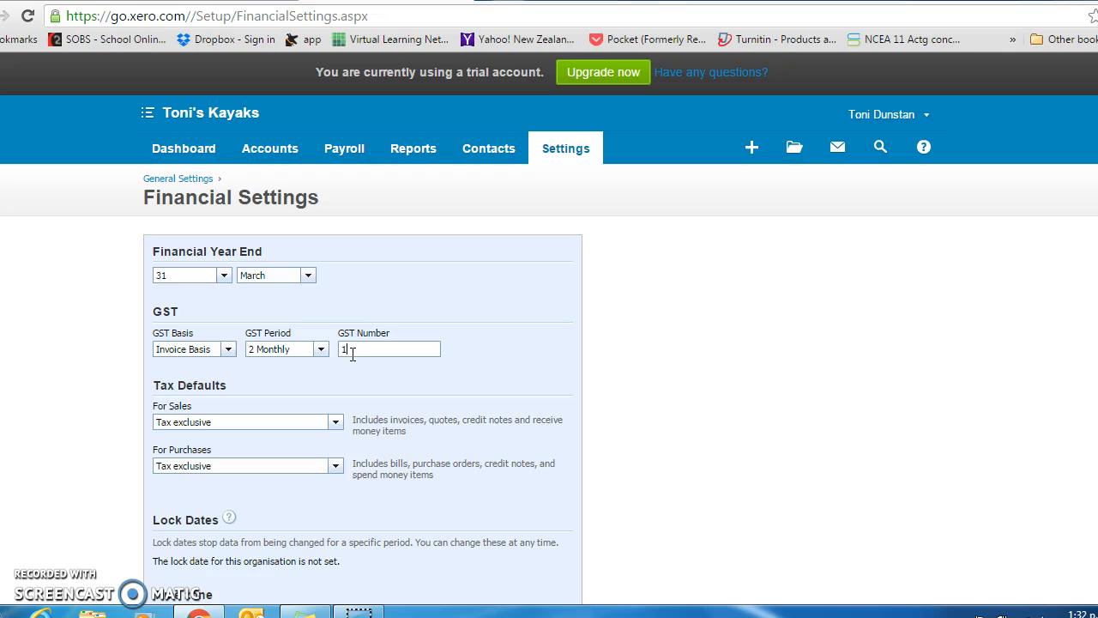
text(234)
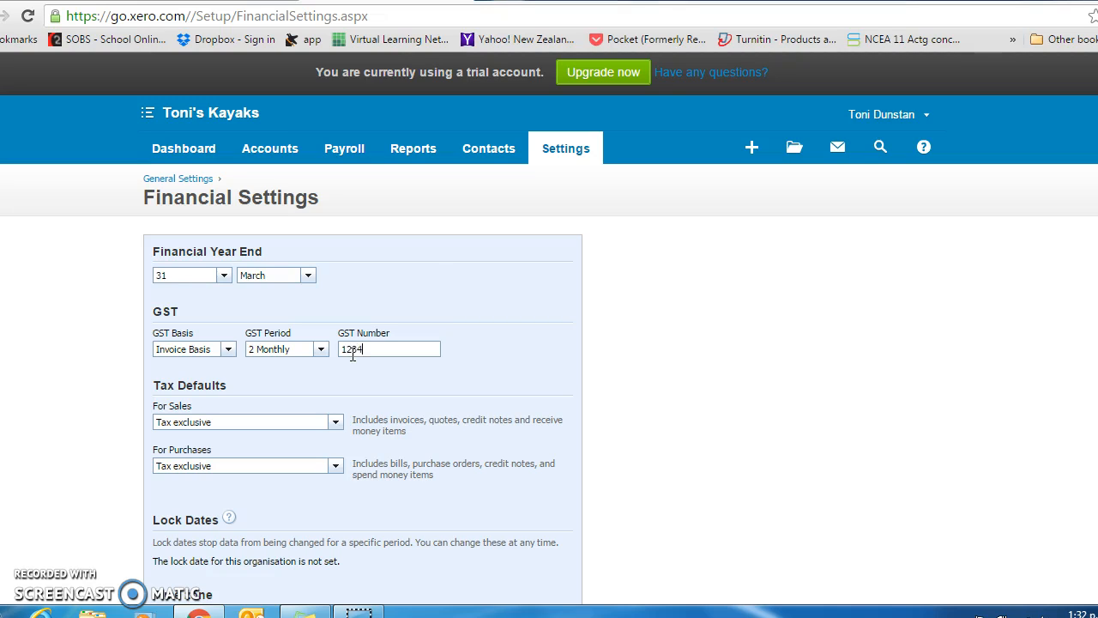
text(45678)
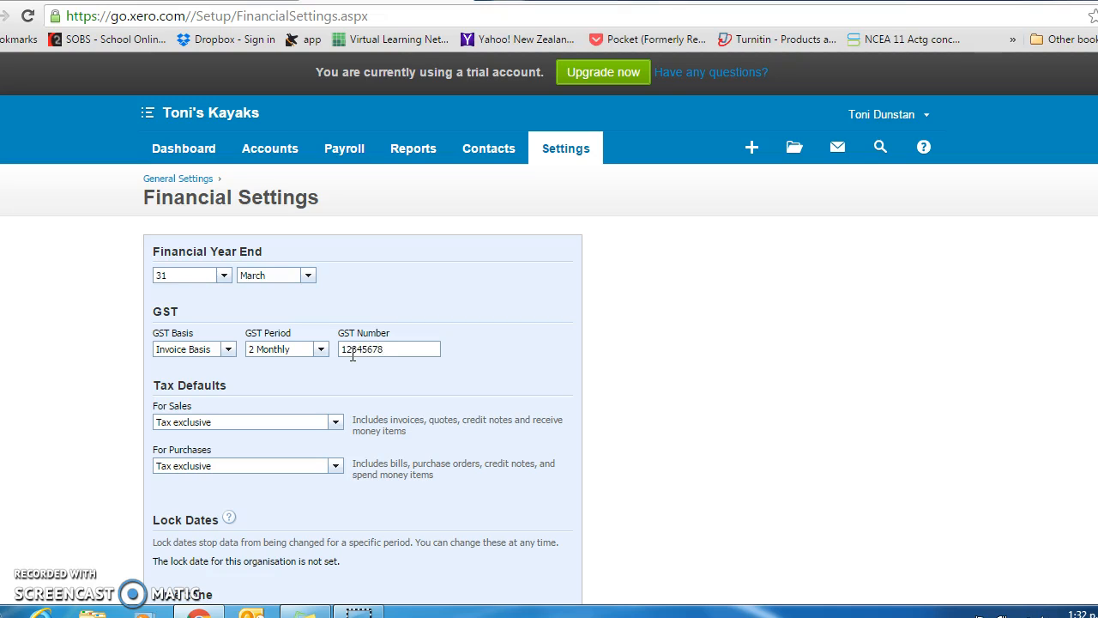